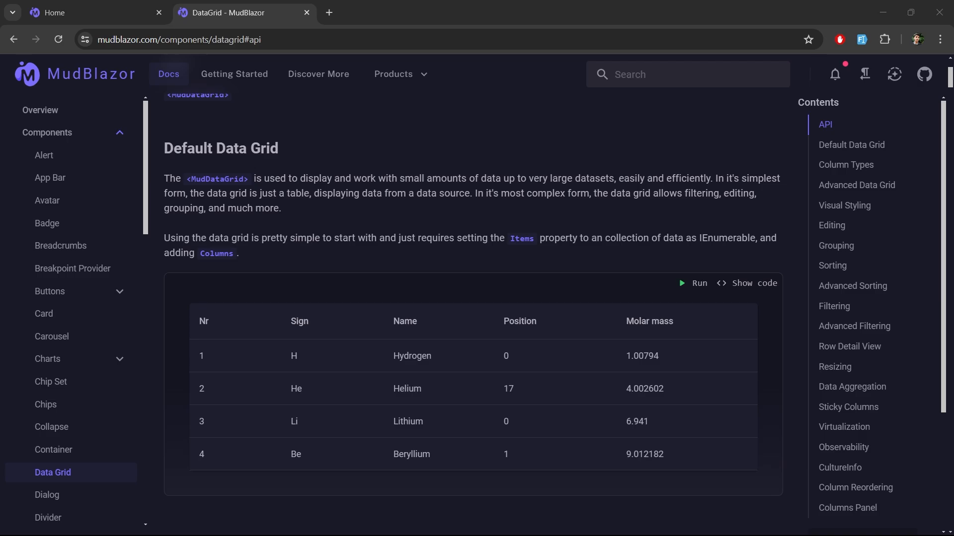
Browse the MudBlazor DataGrid examples, open the Sign column filter, then return to localhost Home
scroll("down", 3)
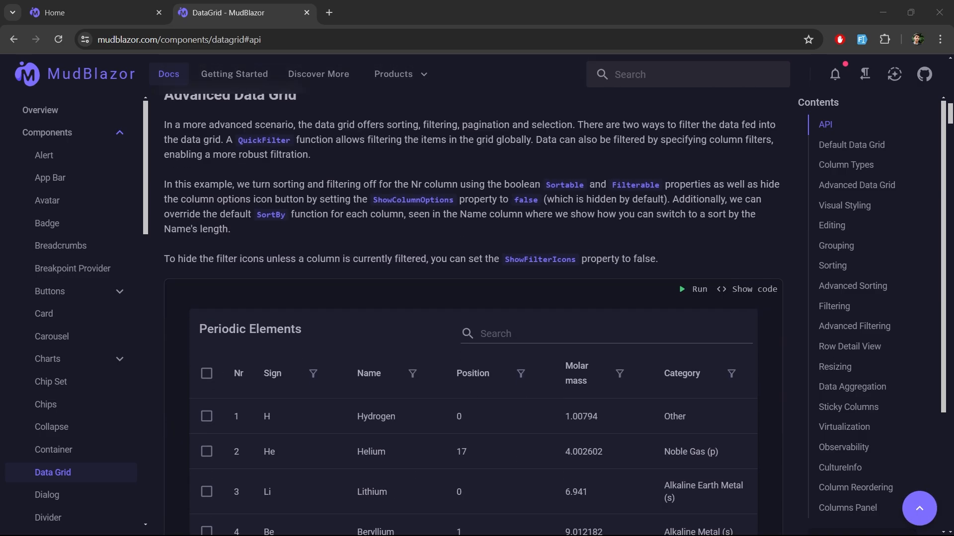
scroll("down", 3)
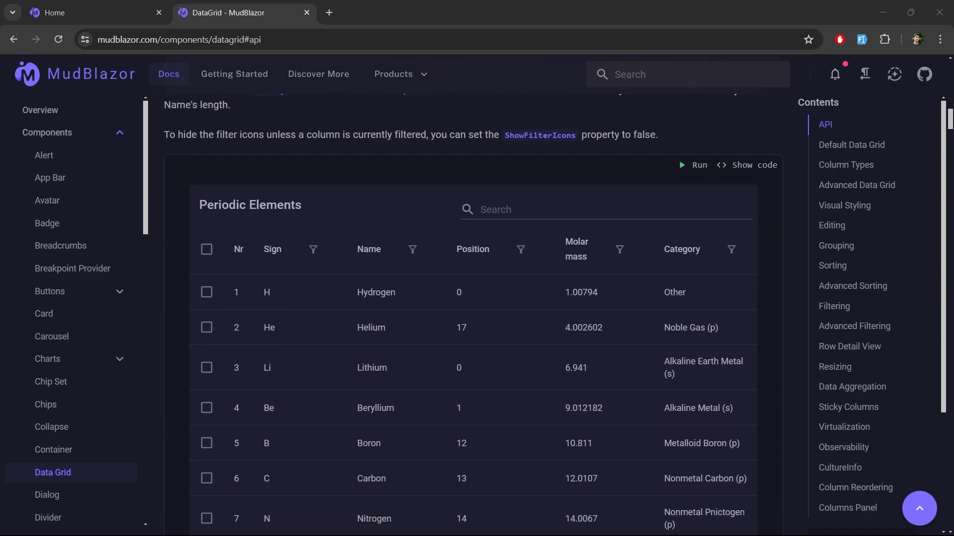
left_click(314, 249)
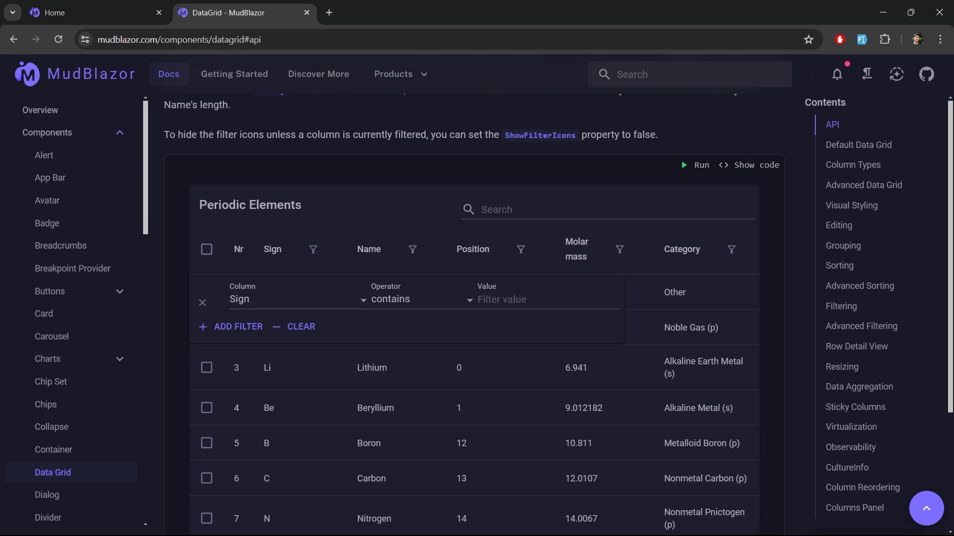
left_click(203, 303)
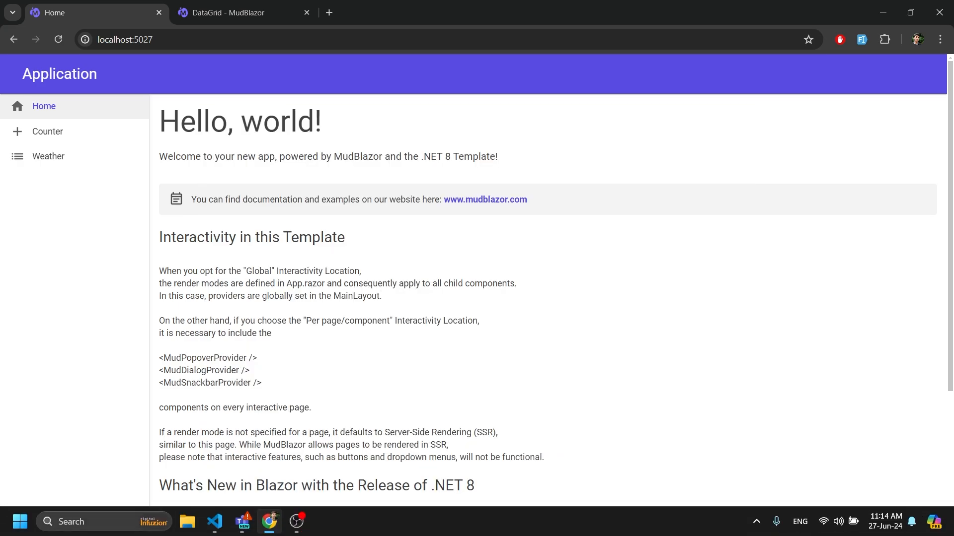
left_click(48, 156)
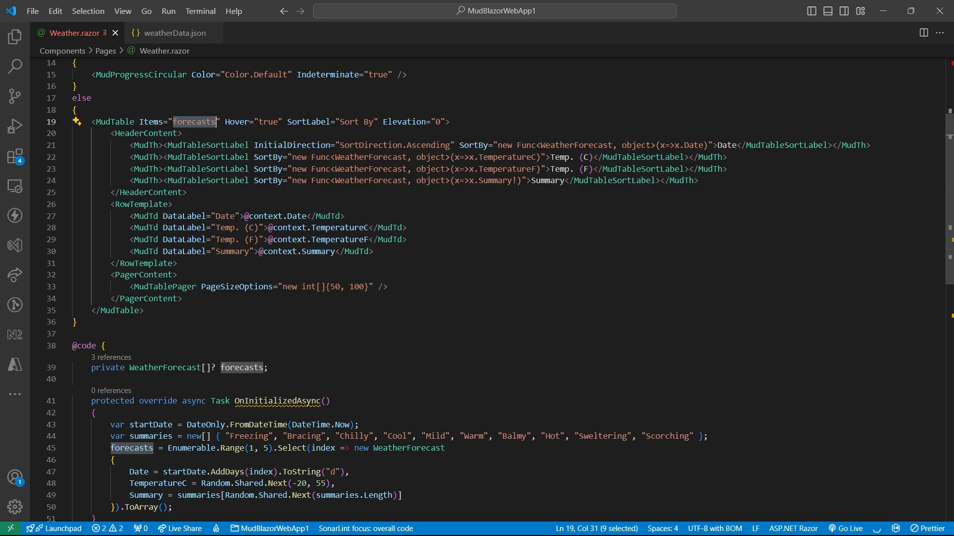
scroll("down", 3)
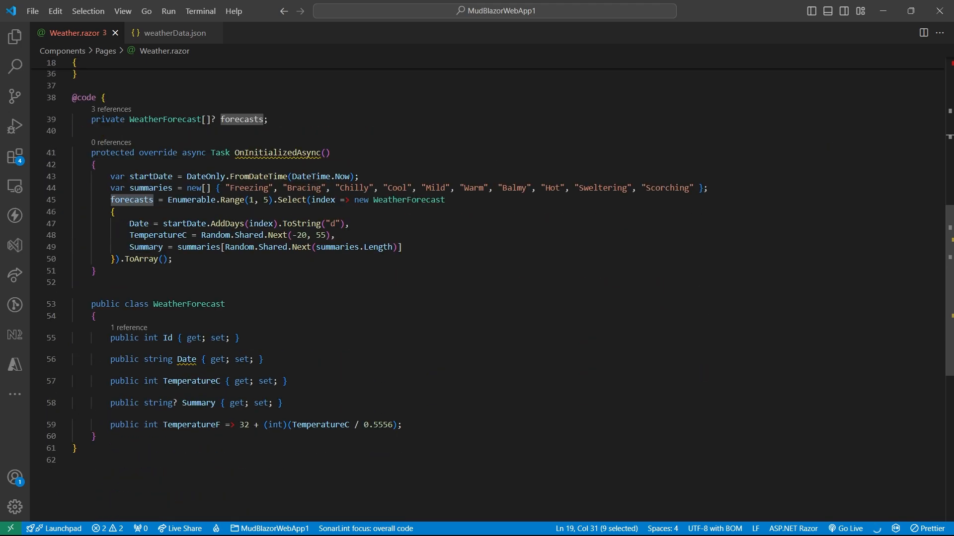
scroll("up", 3)
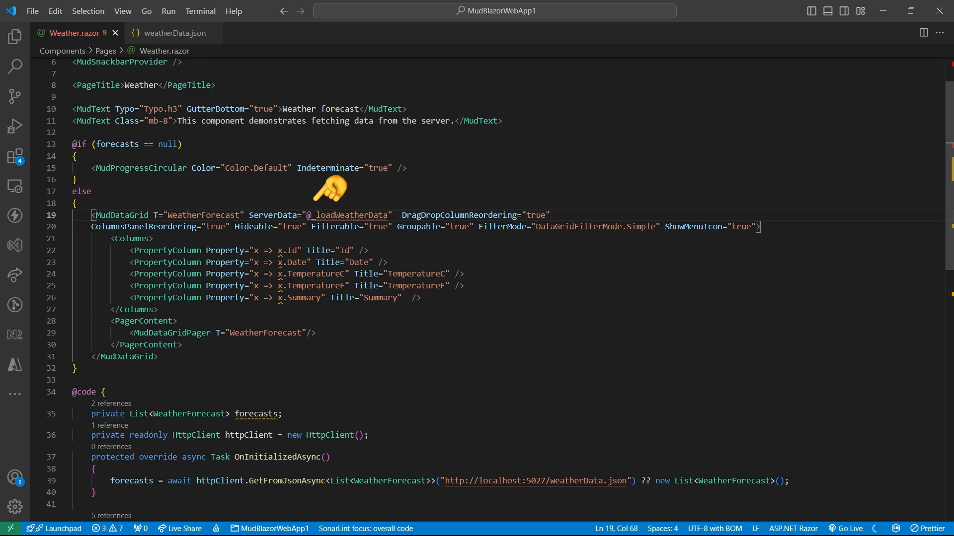
Declare an empty async _loadWeatherData(GridState<WeatherForecast>) returning GridData<WeatherForecast> below OnInitializedAsync
left_click(393, 214)
type("private async Task<GridData<WeatherForecast>>  _loadWeatherData(GridState<WeatherForecast> gridState")
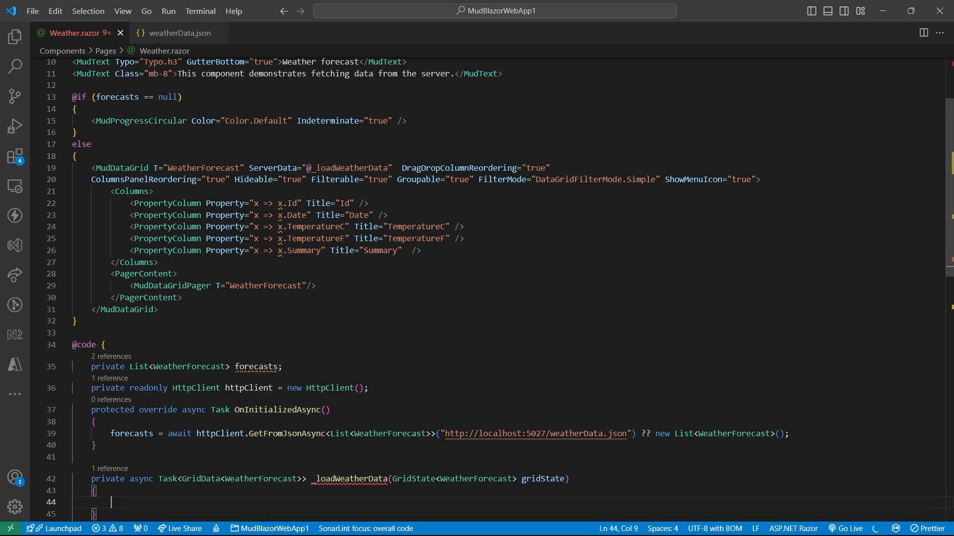
Set filteredData to forecasts and fill Items using OrderBySortDefinitions, Skip and Take by page size
type("var filteredData = forecasts;")
type("GridData<WeatherForecast> data = new(")
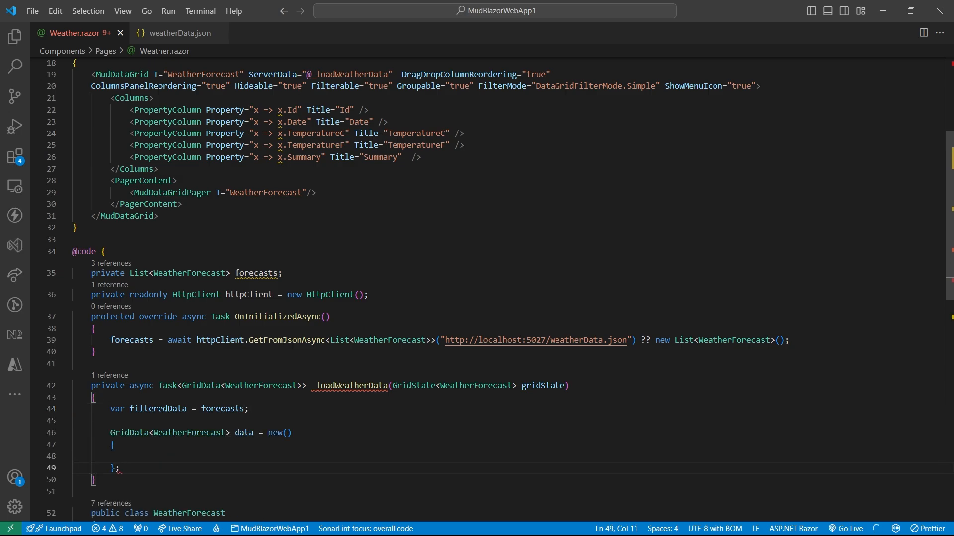
type("Items = filteredData.OrderBySortDefinitions(gridState.SortDefinitions)")
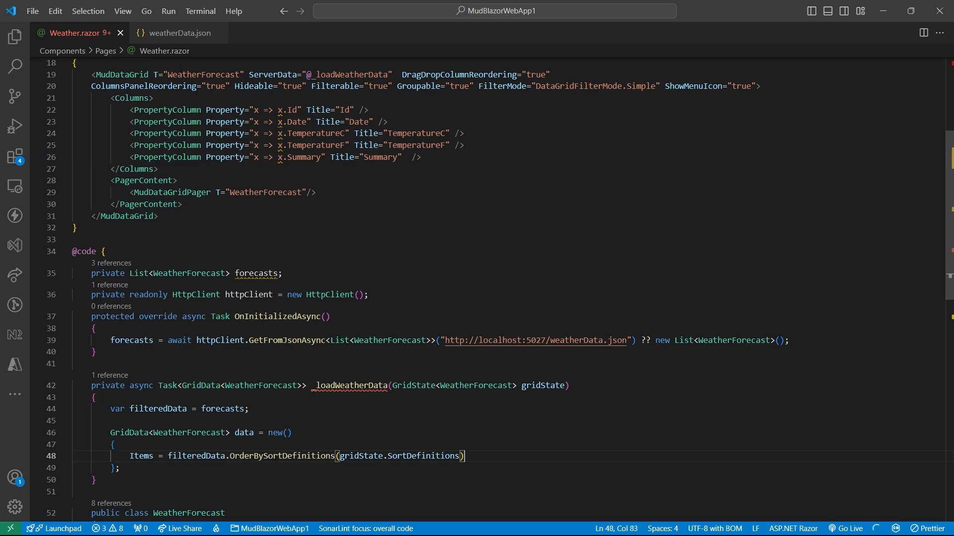
type(".Skip(gridState.Page * gridState.PageSize).Take(gridState.PageSize).ToList(),")
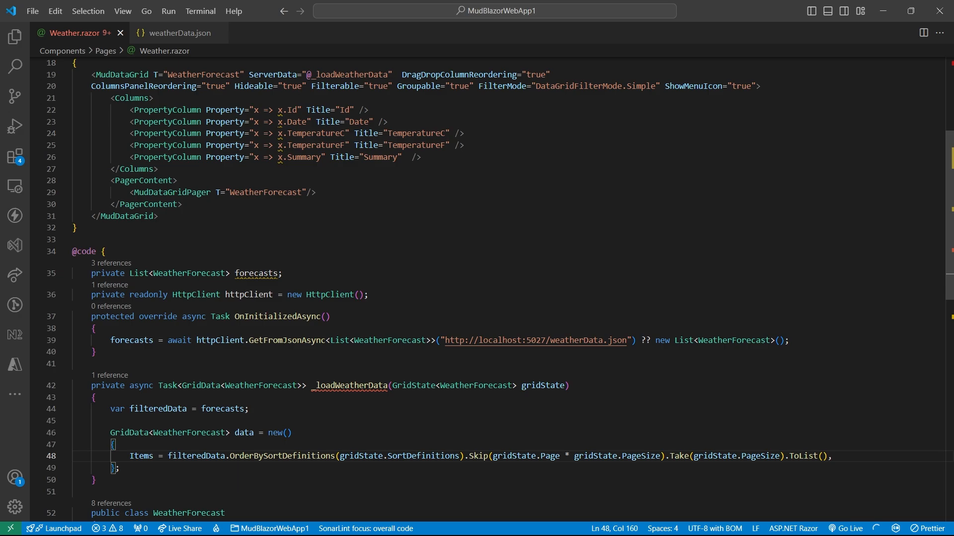
Add TotalItems = filteredData.Count(), await Task.Delay(500), and return data
left_click(832, 456)
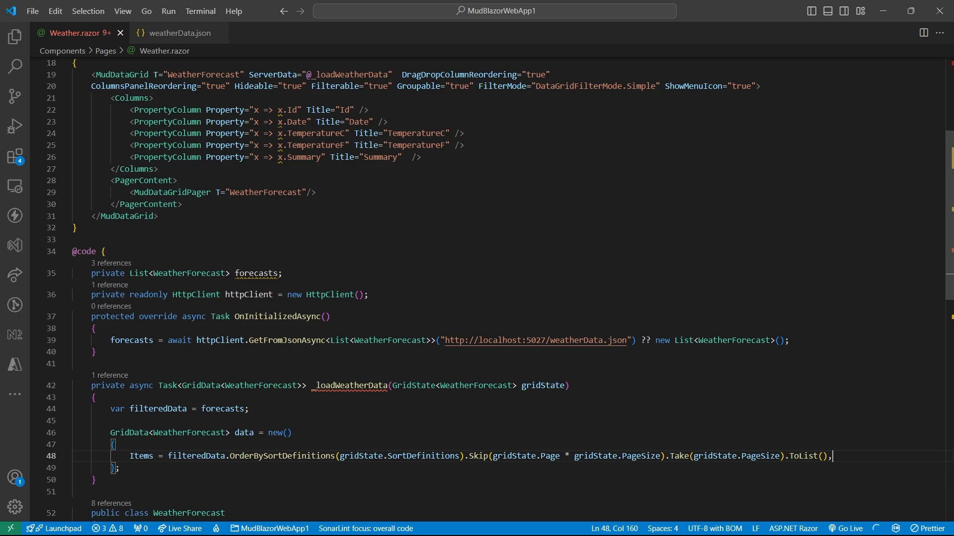
key("Return")
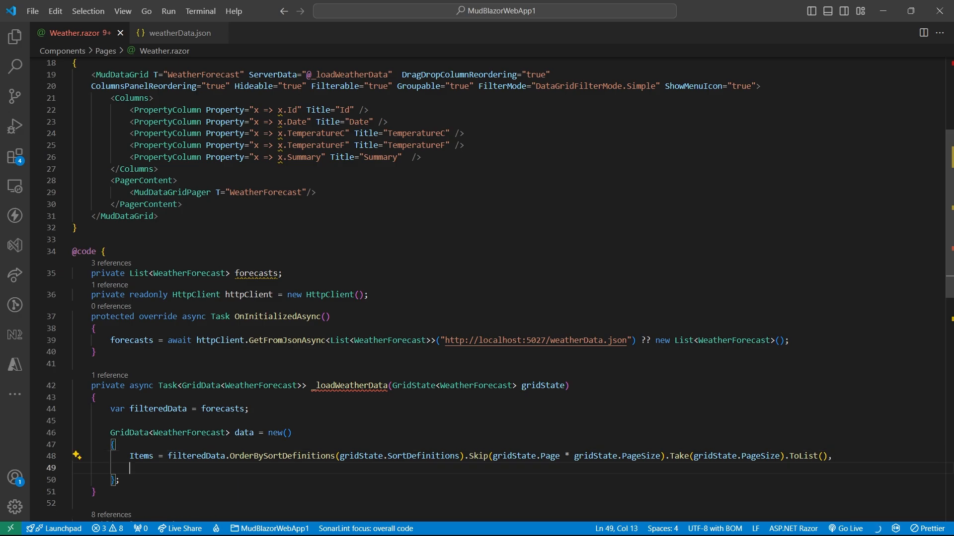
type("TotalItems = filteredData.Count()")
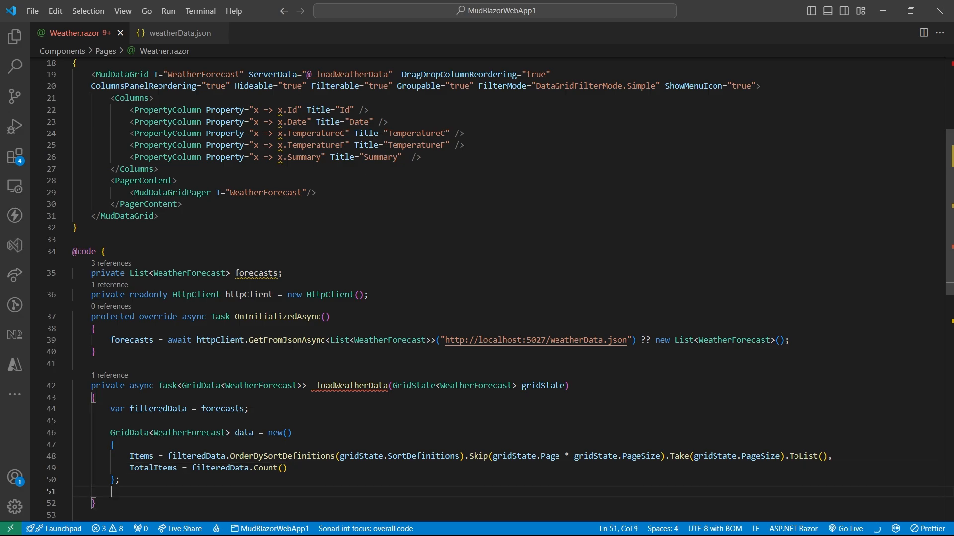
type("await Task.Delay(500);")
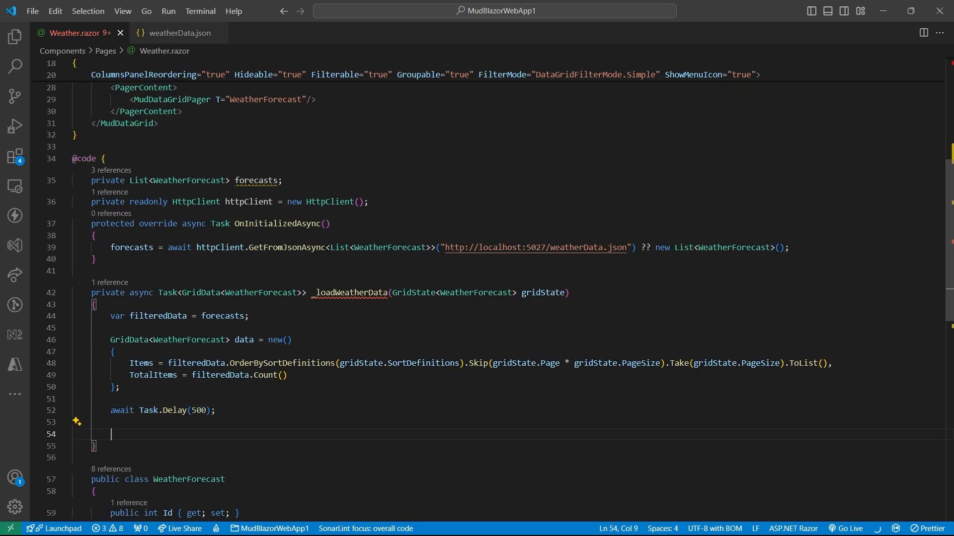
type("return data;")
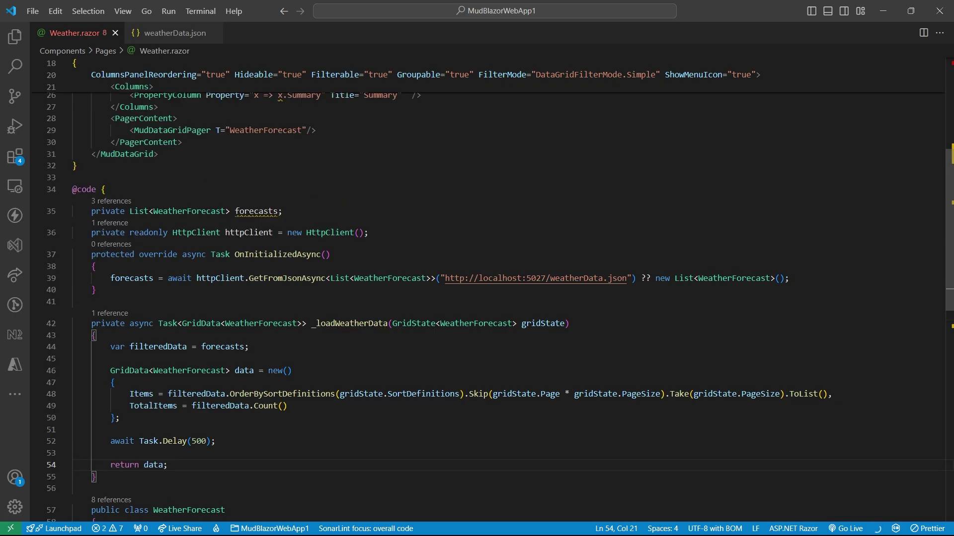
Add sortColumn, sort direction and first-filter variables at the method top, each logged via Console.WriteLine
scroll("up", 3)
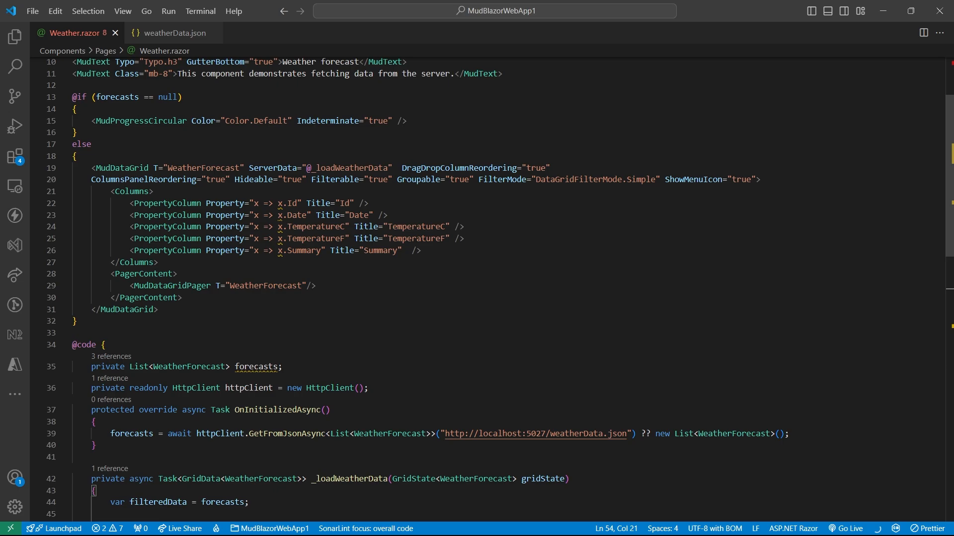
scroll("down", 3)
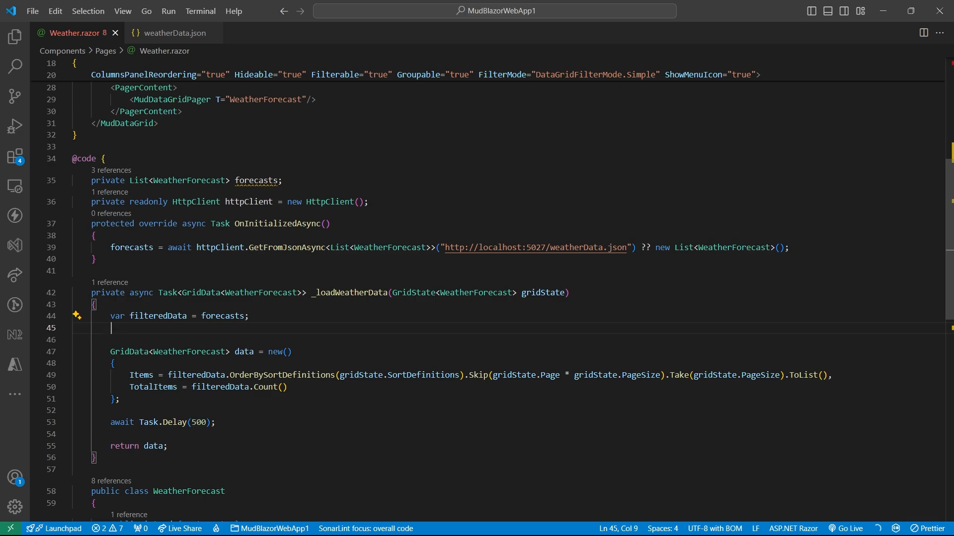
type("var sortColumn = gridState.SortDefinitions.Count > 0 ? gridState.SortDefinitions.First().SortBy : null;")
type("bool? sortDirectionDescending = gridState.SortDefinitions.Count > 0 ? gridState.SortDefinitions.First().Descending : null;")
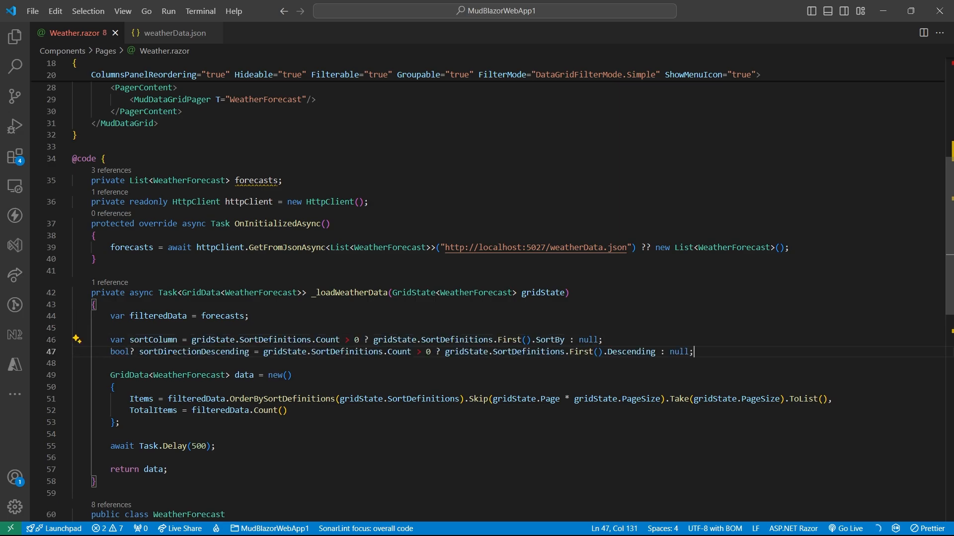
type("Console.WriteLine($\"Sorting by {sortColumn} {(sortDirectionDescending.HasValue ? (sortDirectionDescending.Value ? \"descending\" : \"ascending\") : \"not sorted\")}\");")
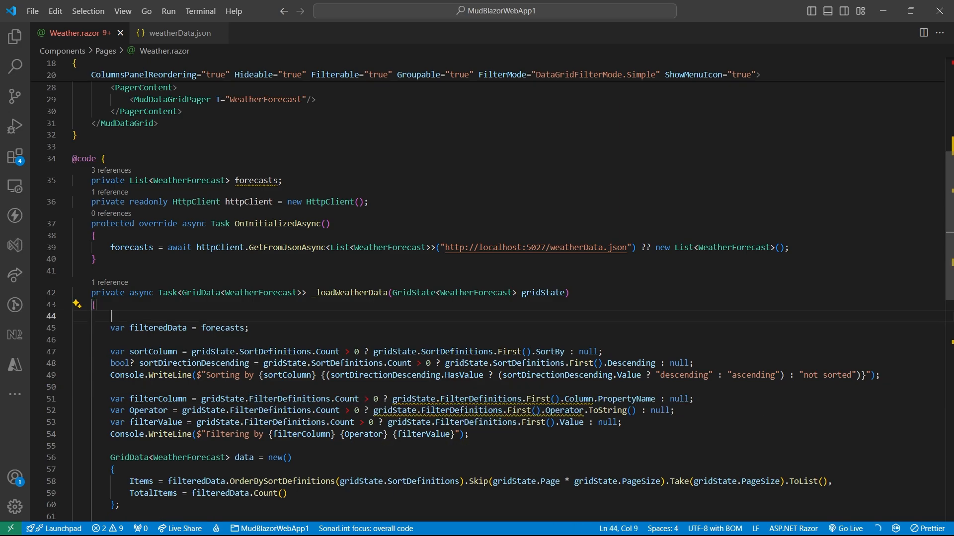
Build filterFunctions from FilterDefinitions and keep only forecasts where all filter functions pass
type("var filterFunctions = gridState.FilterDefinitions.Select(x => x.GenerateFilterFunction());")
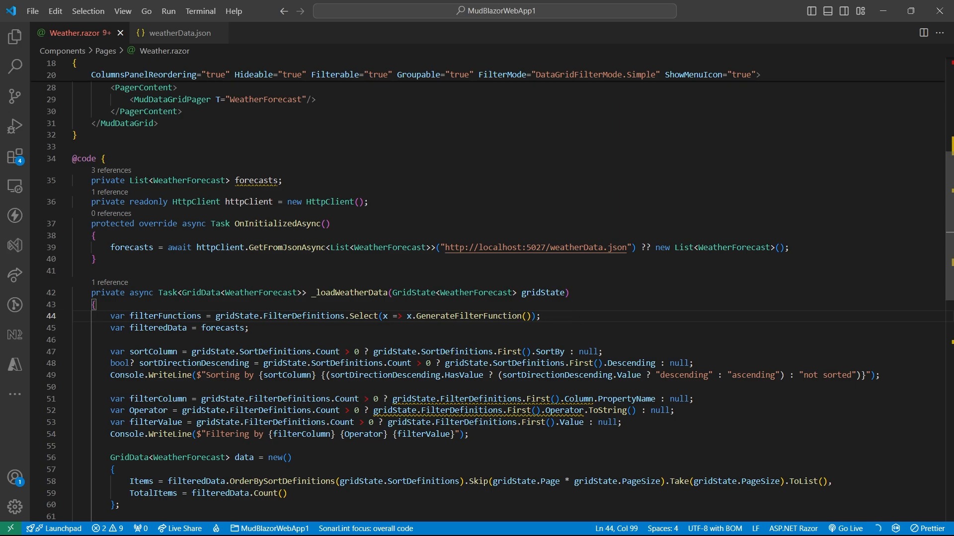
type(".Where(x => filterFunctions.All(f => f(x)))")
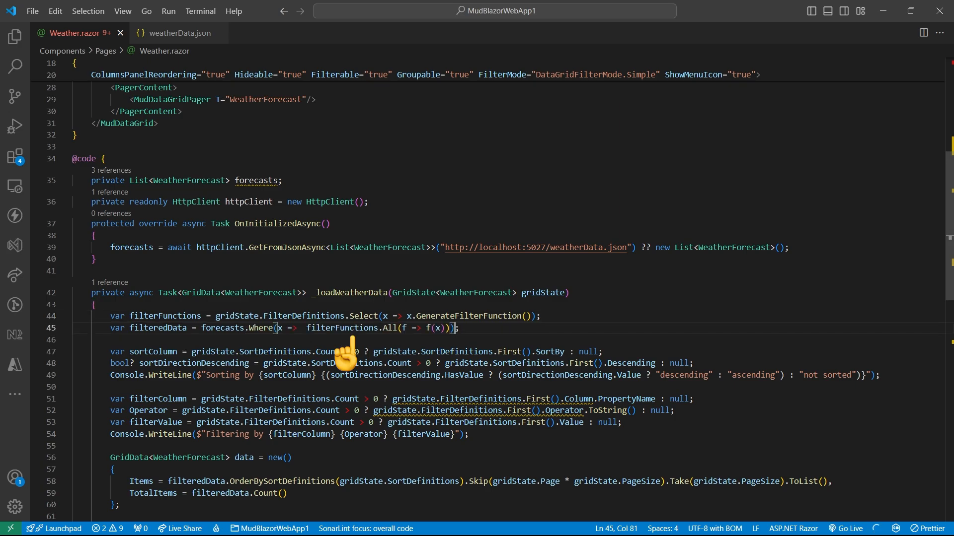
mouse_move(347, 353)
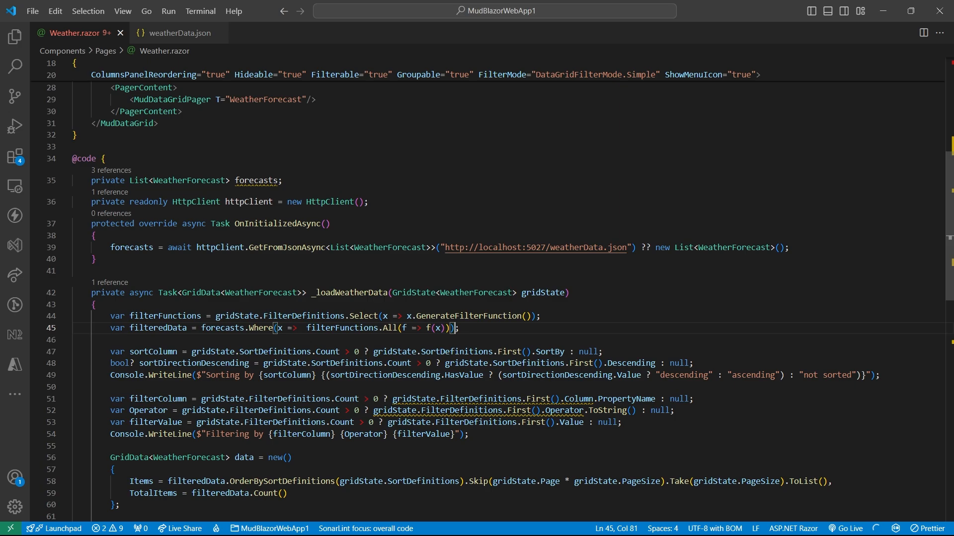
scroll("down", 3)
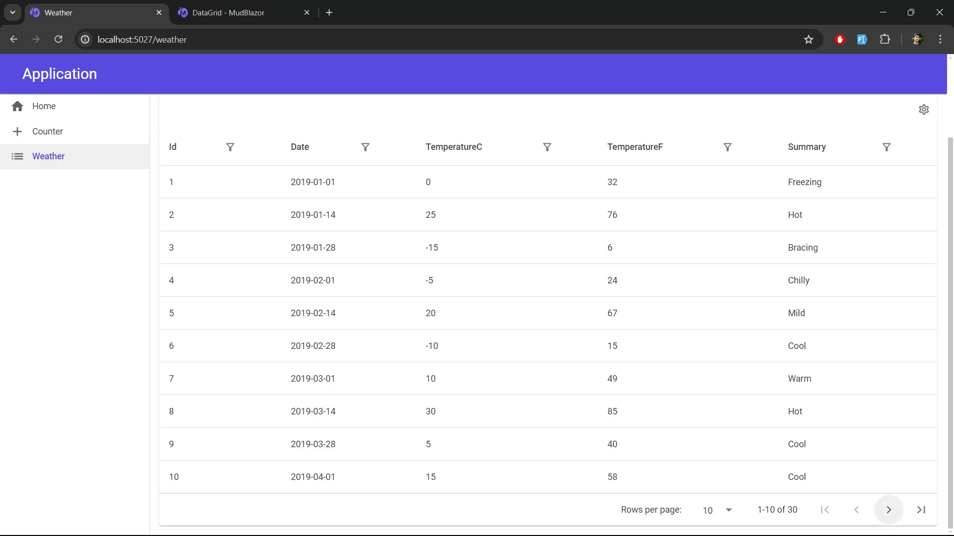
Advance the Weather grid to page two, starting at Id 11, and scroll back up
left_click(888, 509)
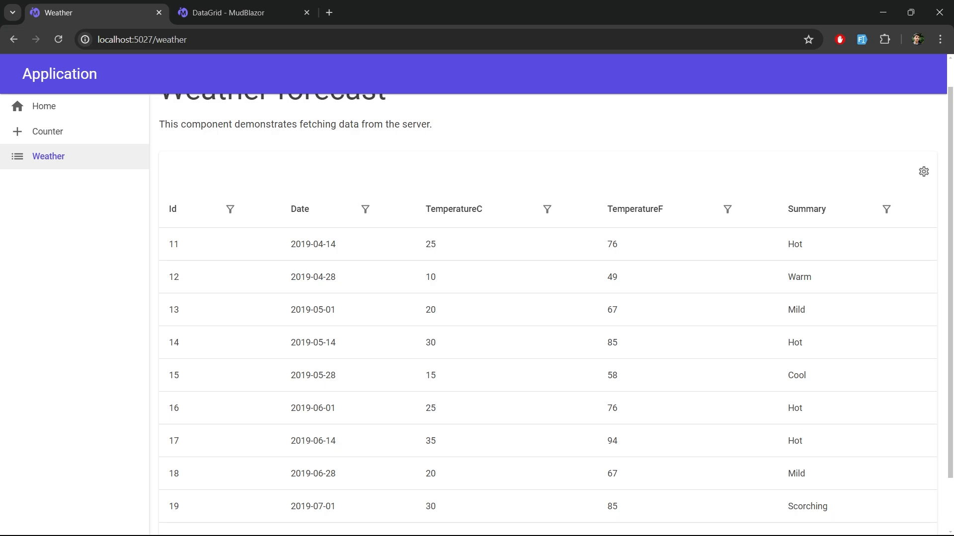
scroll("up", 3)
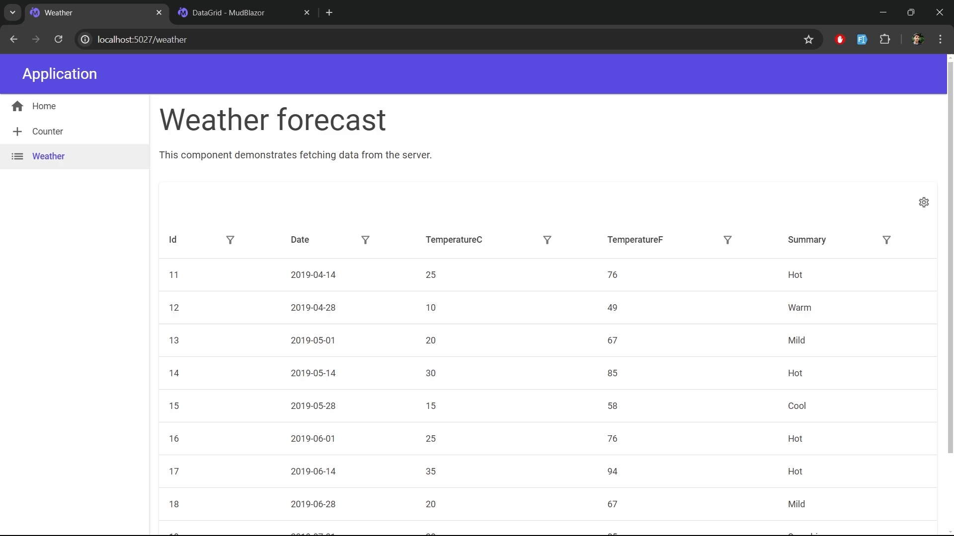
Sort the grid by Id and apply an Id column filter with operator '>' and value 25
left_click(173, 240)
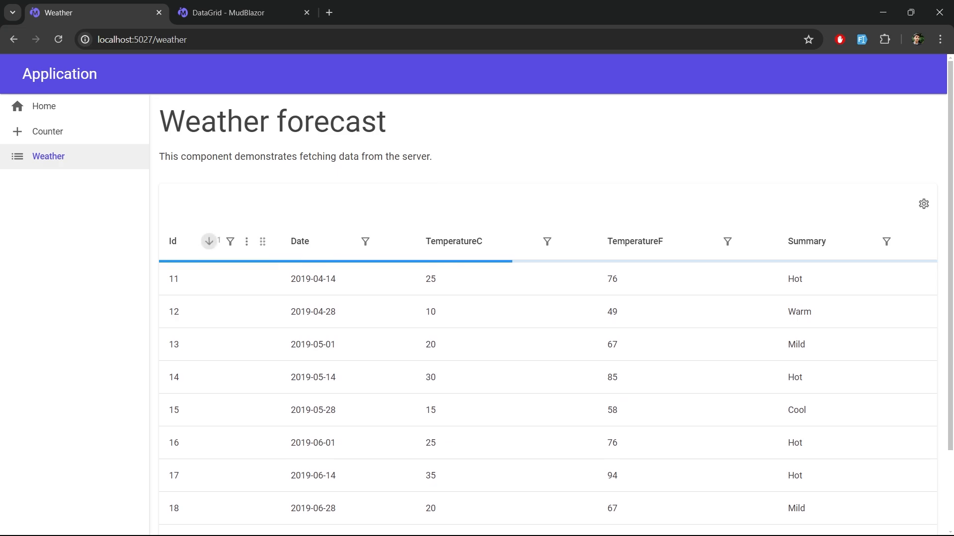
left_click(230, 242)
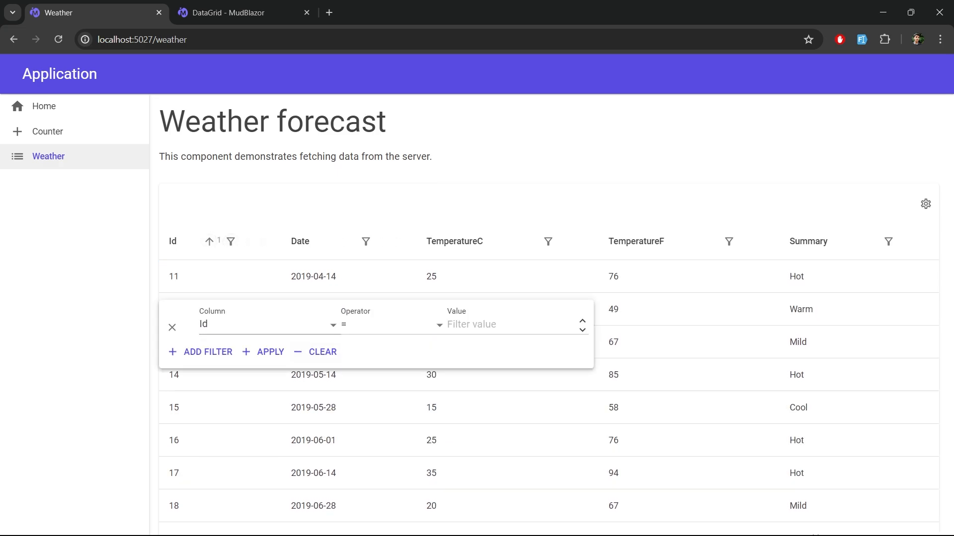
left_click(393, 324)
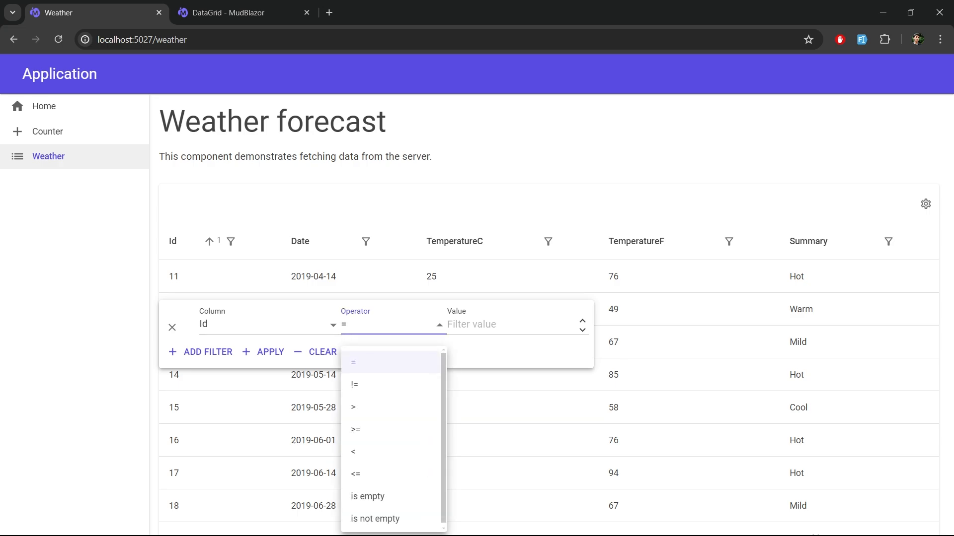
left_click(352, 406)
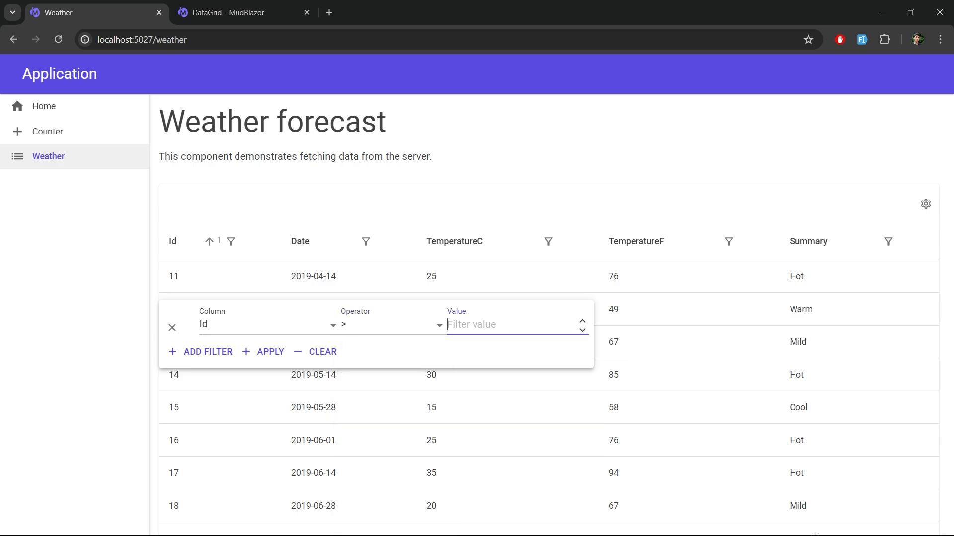
type("25")
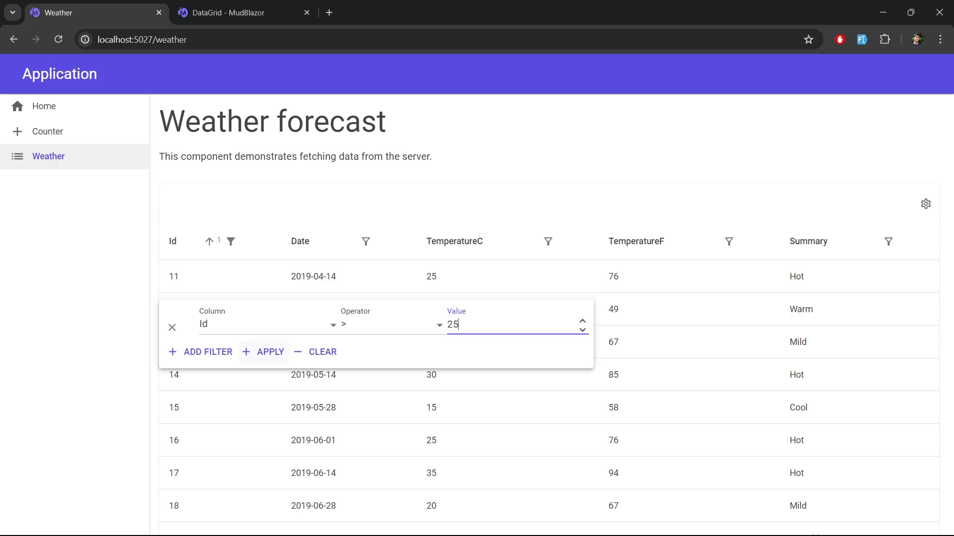
left_click(270, 352)
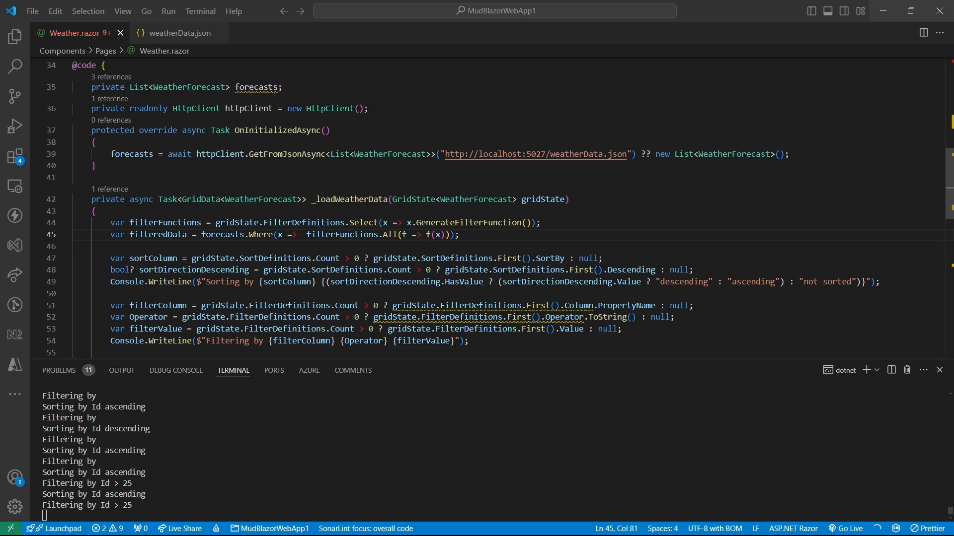
mouse_move(939, 369)
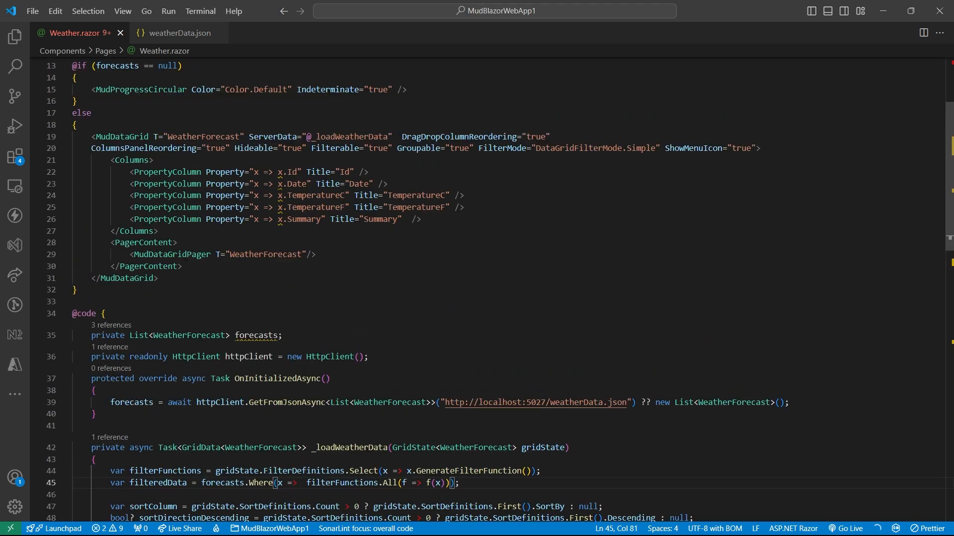
Add 'private string searchTerm = "";' under the HttpClient field in Weather.razor
scroll("up", 3)
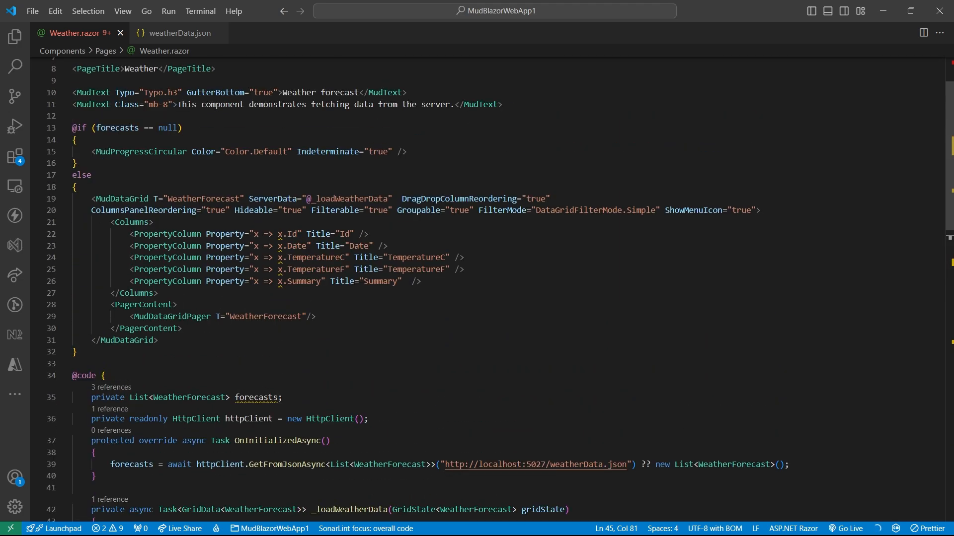
type("private string searchTerm = \"\";")
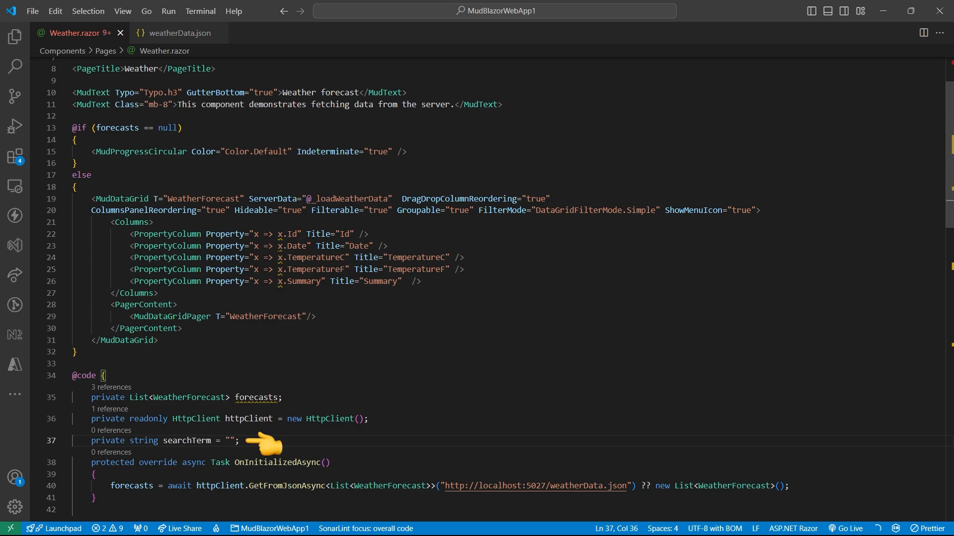
key("enter")
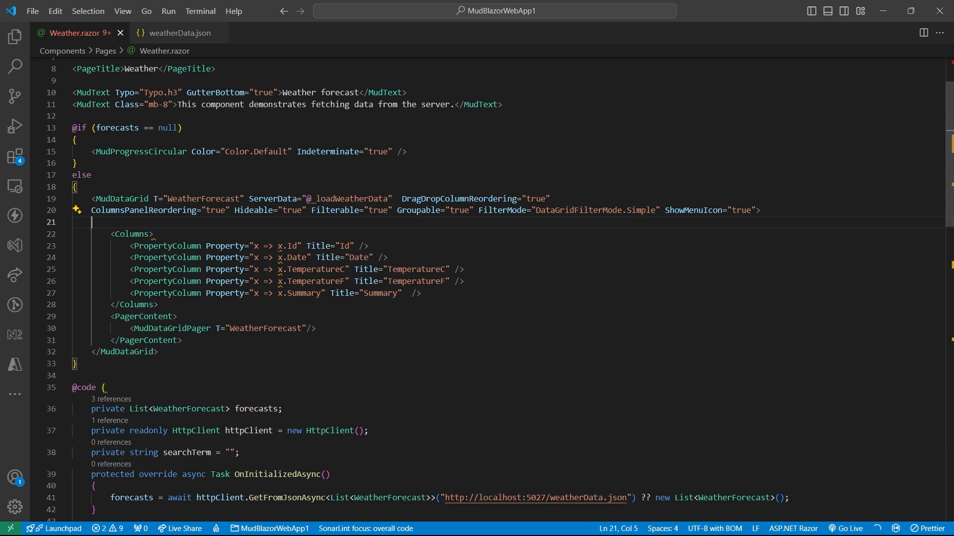
type("<ToolBarContent>")
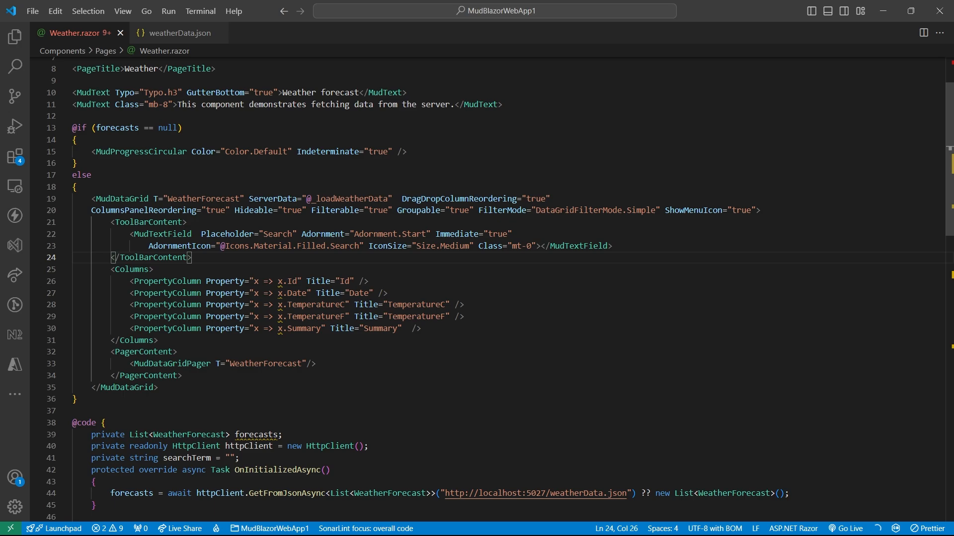
type("@bind-Value=\"_searchString\"")
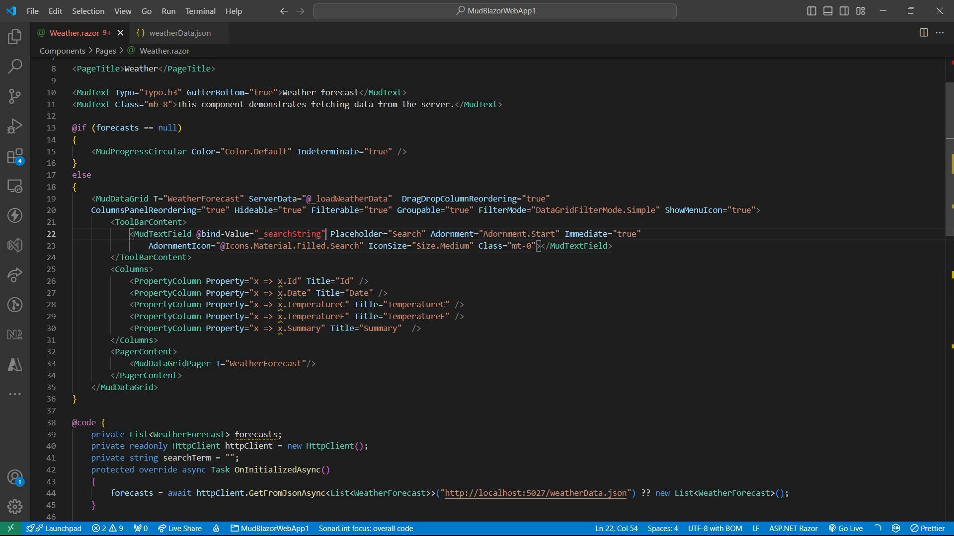
scroll("down", 3)
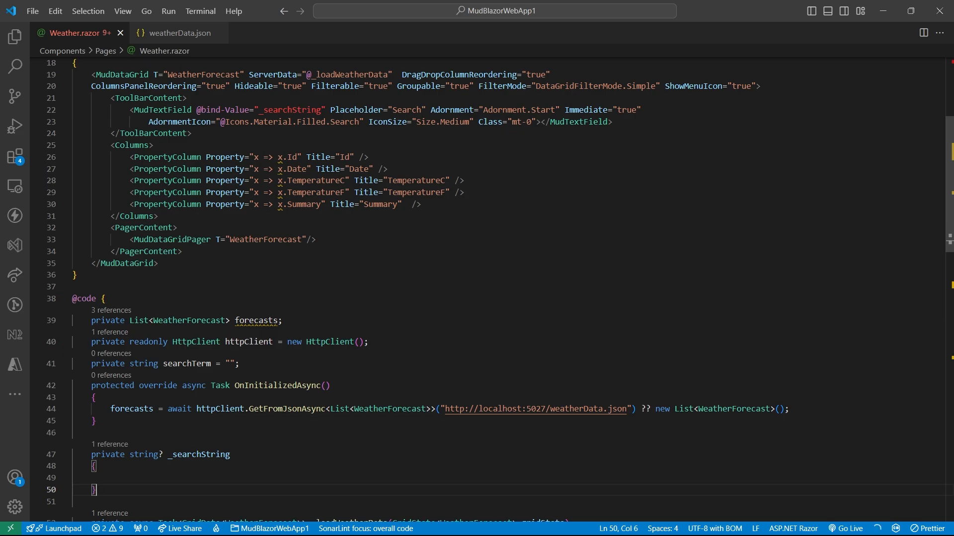
Fill in _searchString with 'get => searchTerm;' and a setter body 'searchTerm = value;'
type("get => searchTerm;")
type("set")
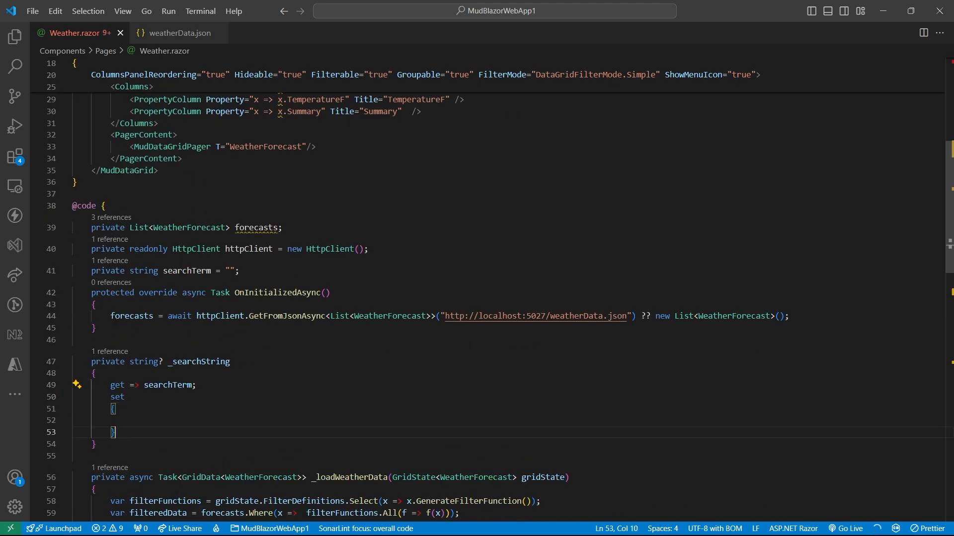
type("searchTerm = value;")
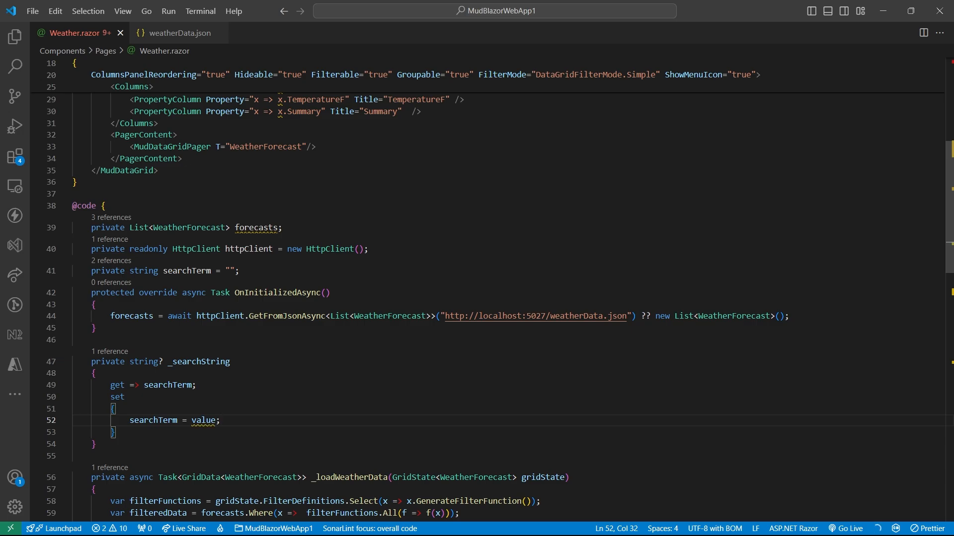
scroll("up", 3)
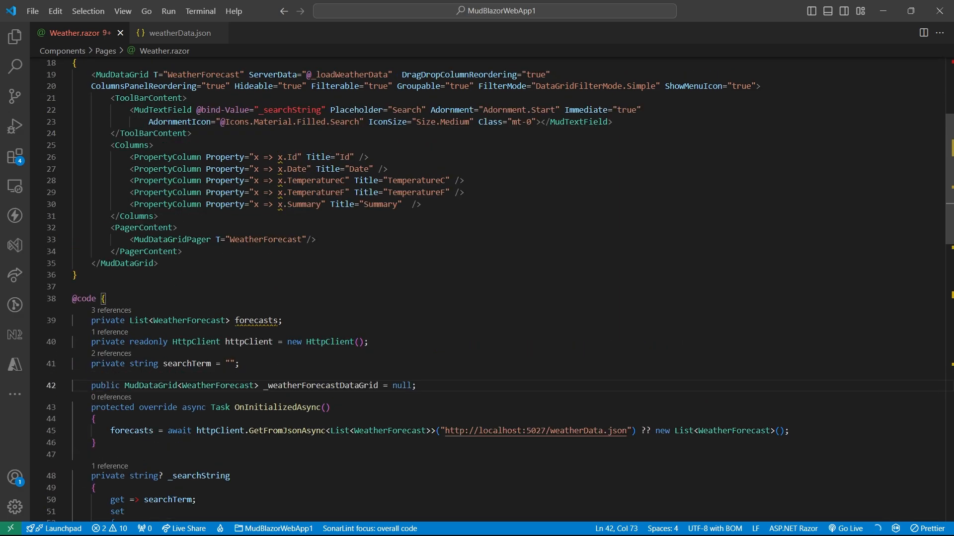
scroll("up", 3)
type("@ref=\"_weatherForecastDataGrid\" ")
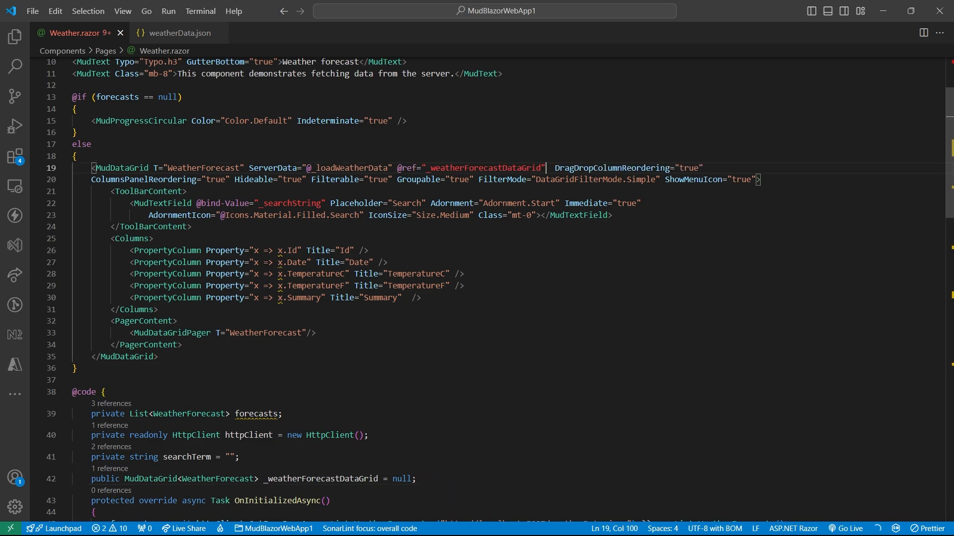
scroll("down", 3)
type("_weatherForecastDataGrid.ReloadServerData();")
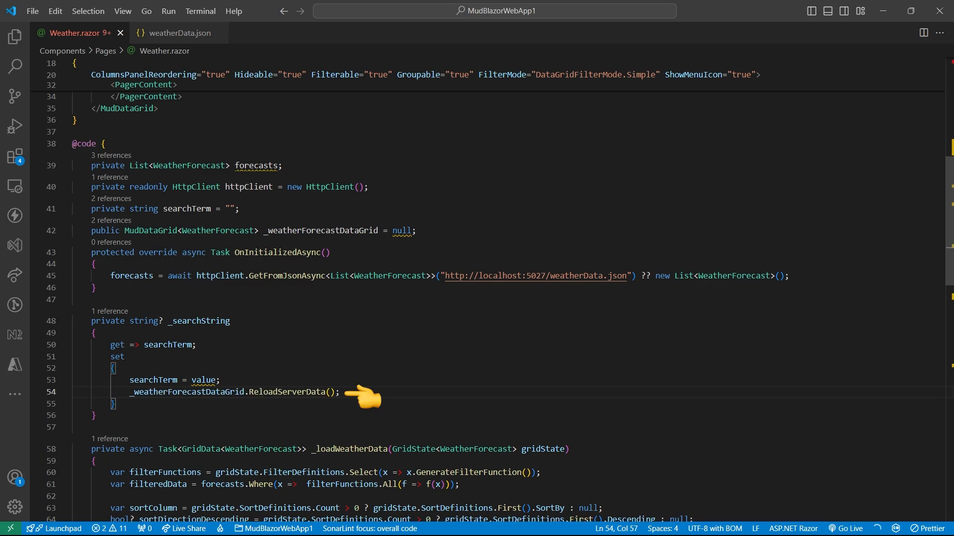
scroll("down", 3)
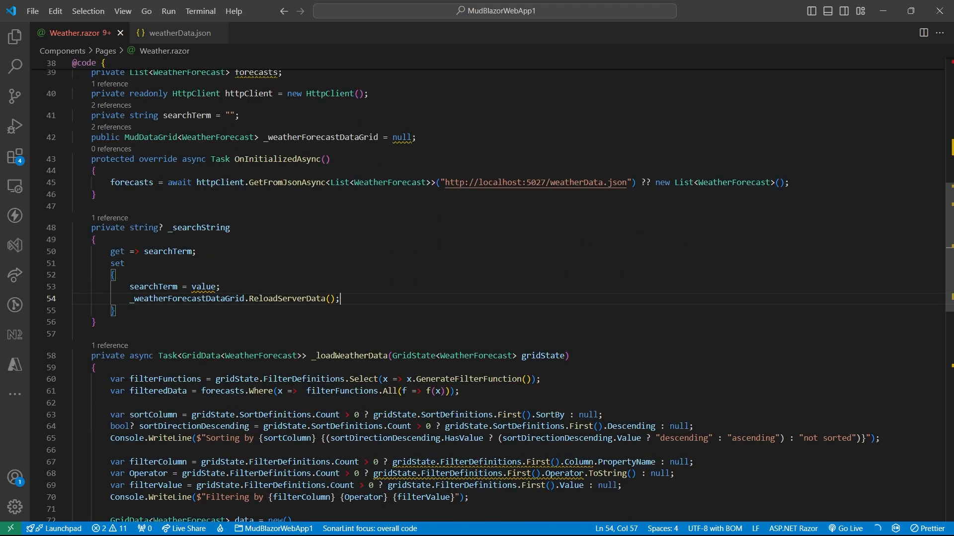
scroll("up", 3)
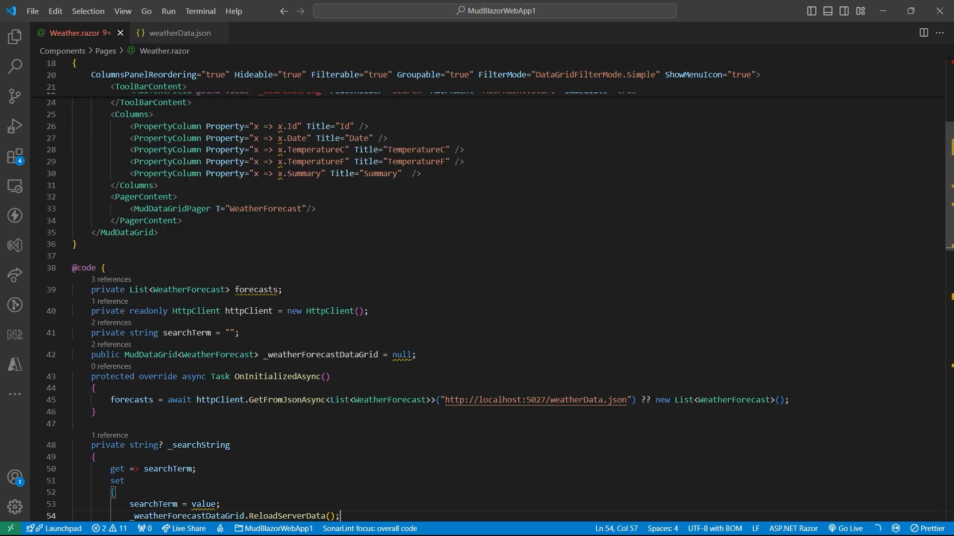
scroll("up", 3)
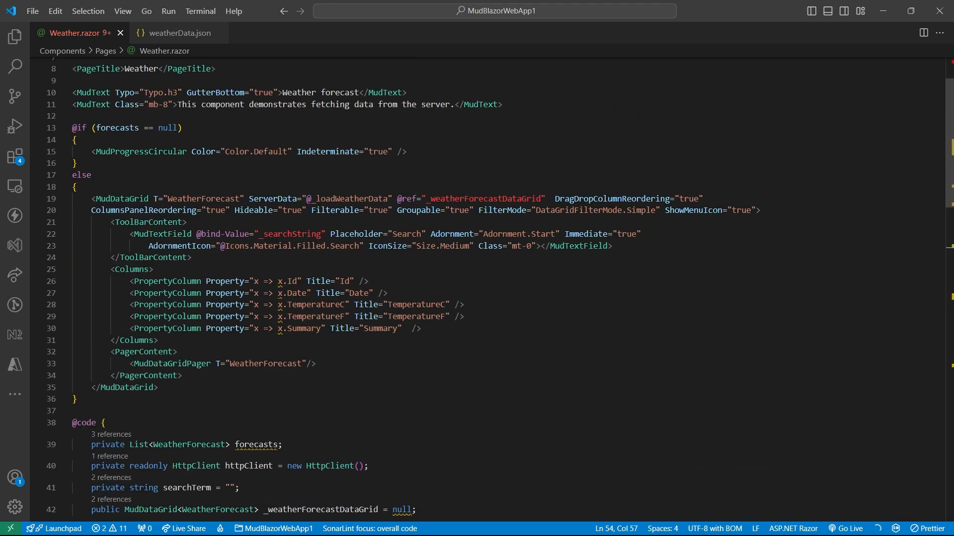
scroll("down", 3)
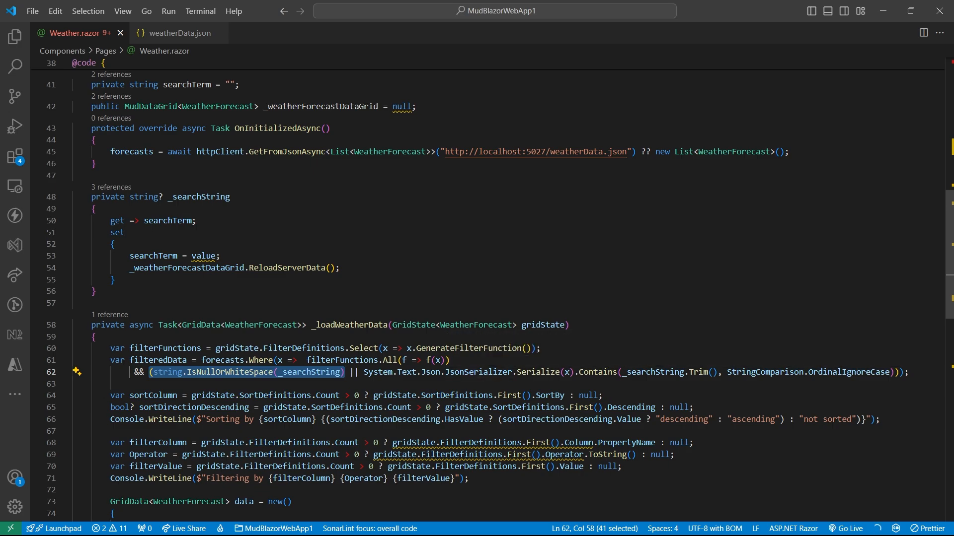
mouse_move(608, 371)
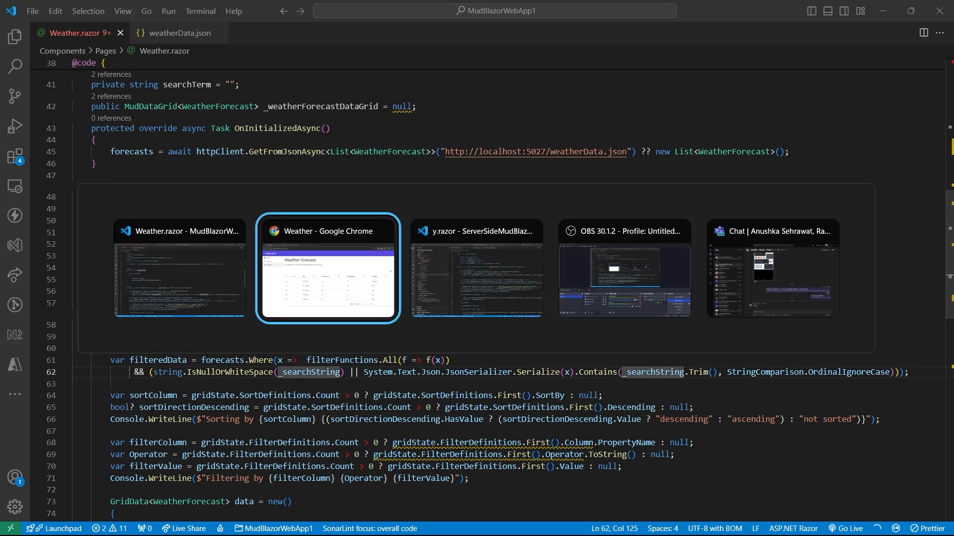
Search the running Weather grid for 'Hot' and confirm the pager shows 1-10 of 11
left_click(327, 268)
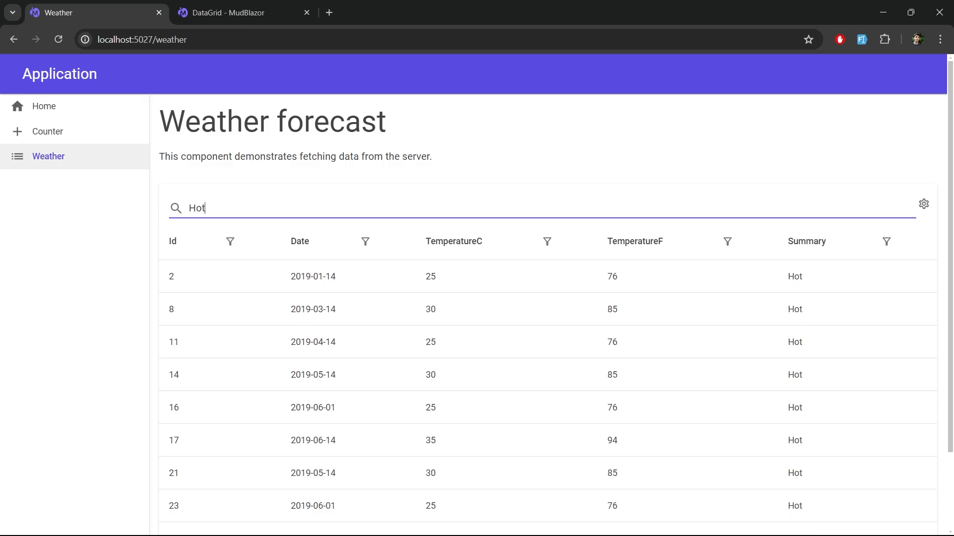
scroll("down", 3)
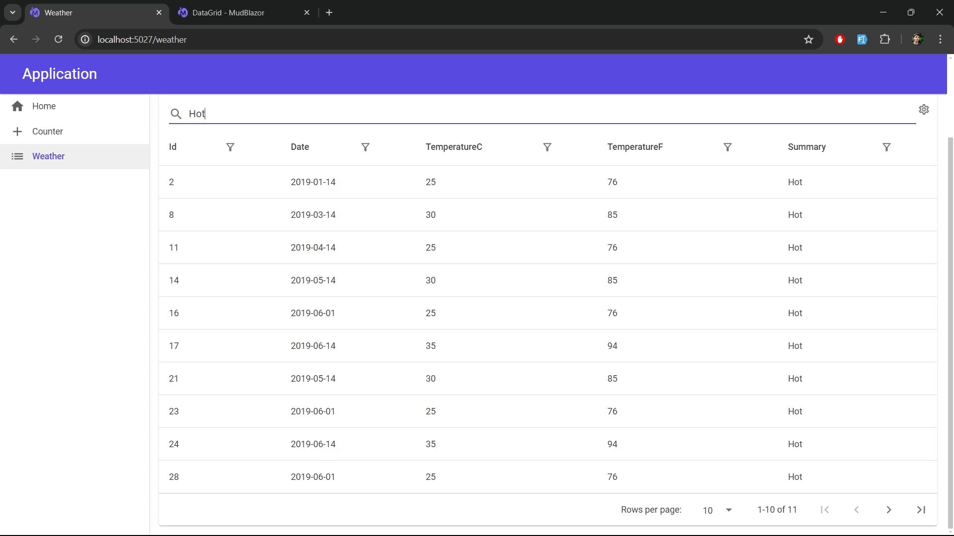
scroll("up", 3)
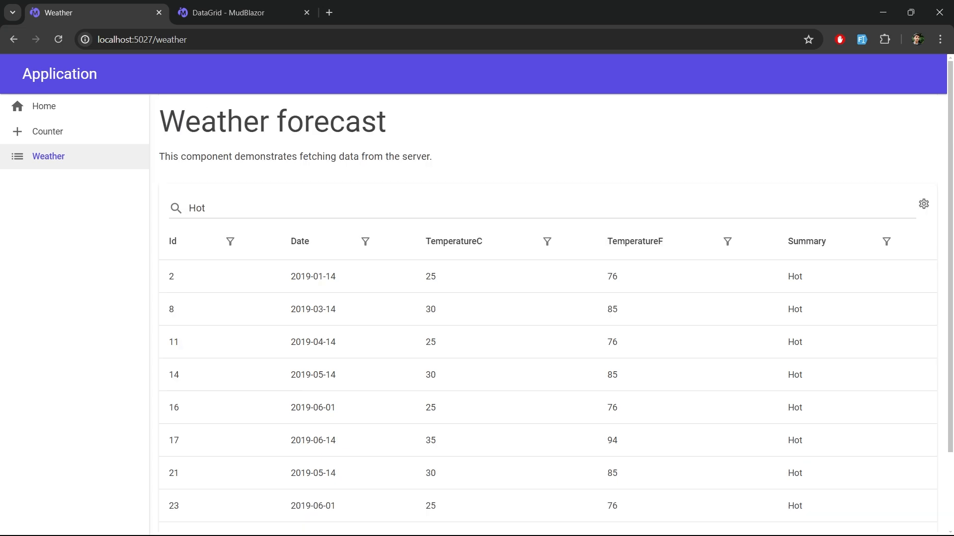